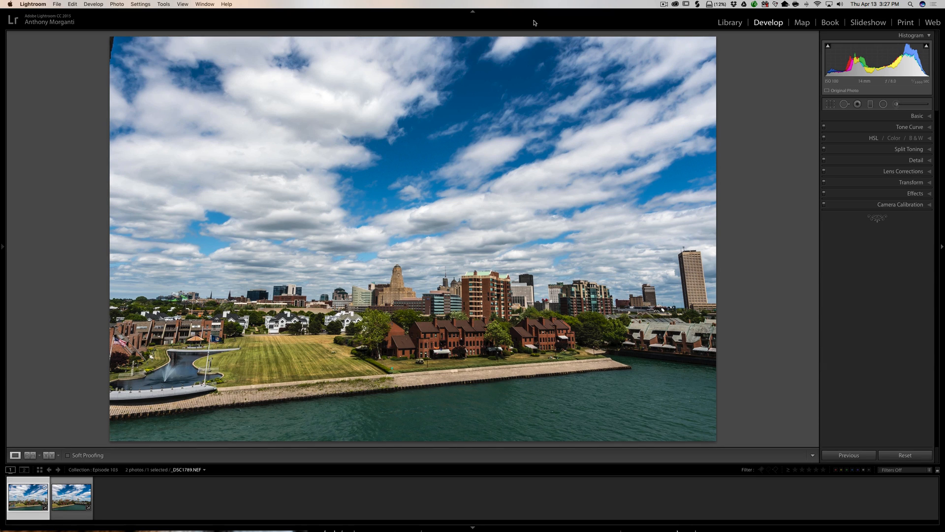
mouse_move(479, 240)
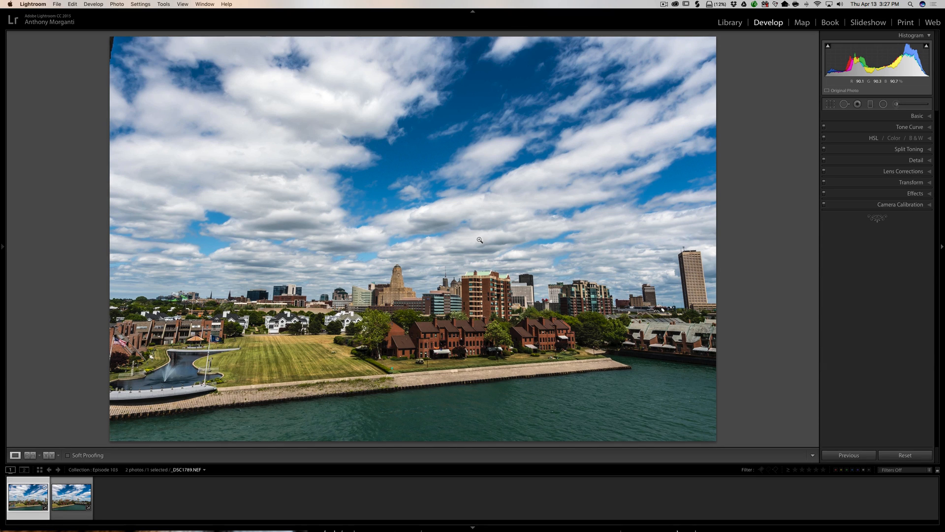
Select both waterfront skyline thumbnails in the filmstrip and open their context menu.
left_click(70, 496)
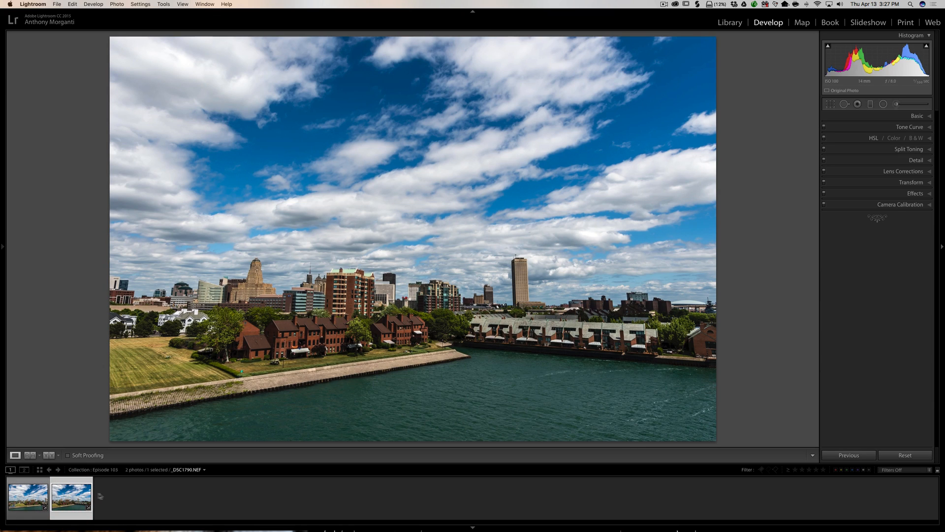
left_click(27, 497)
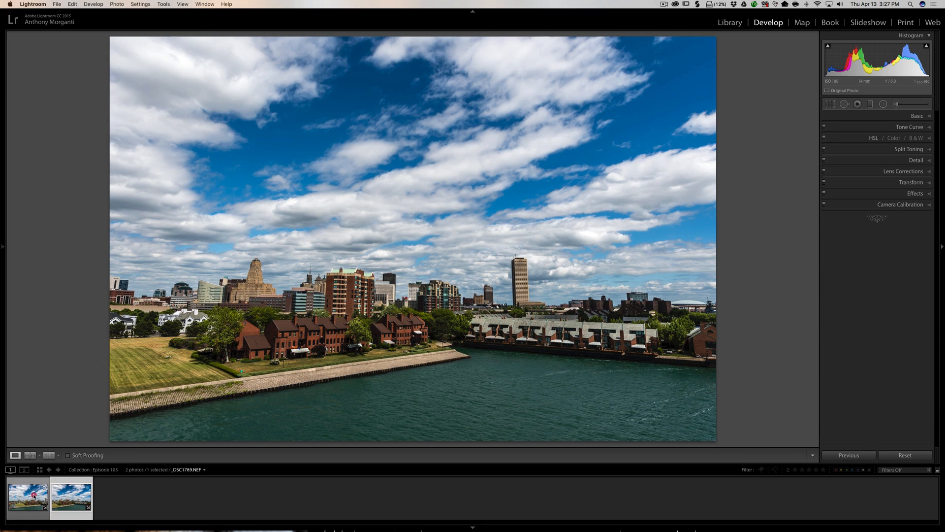
left_click(70, 496)
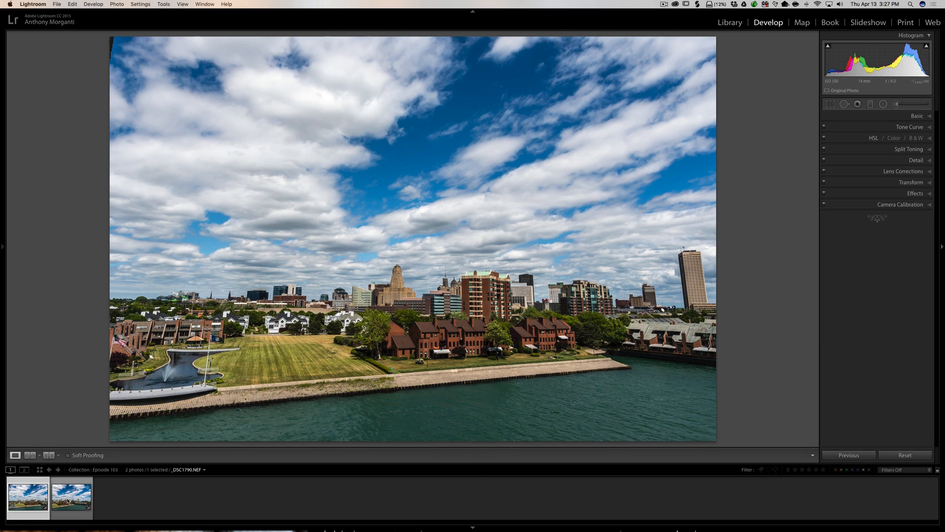
key("cmd")
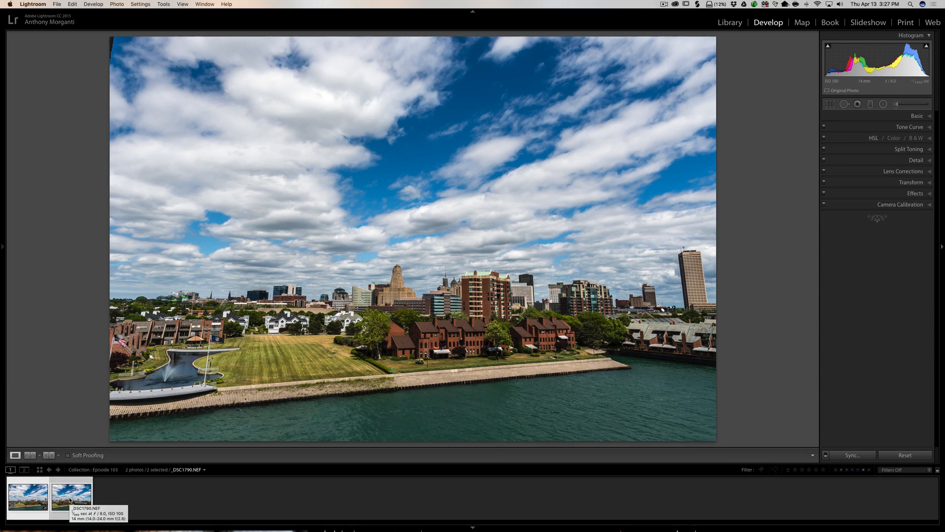
right_click(70, 499)
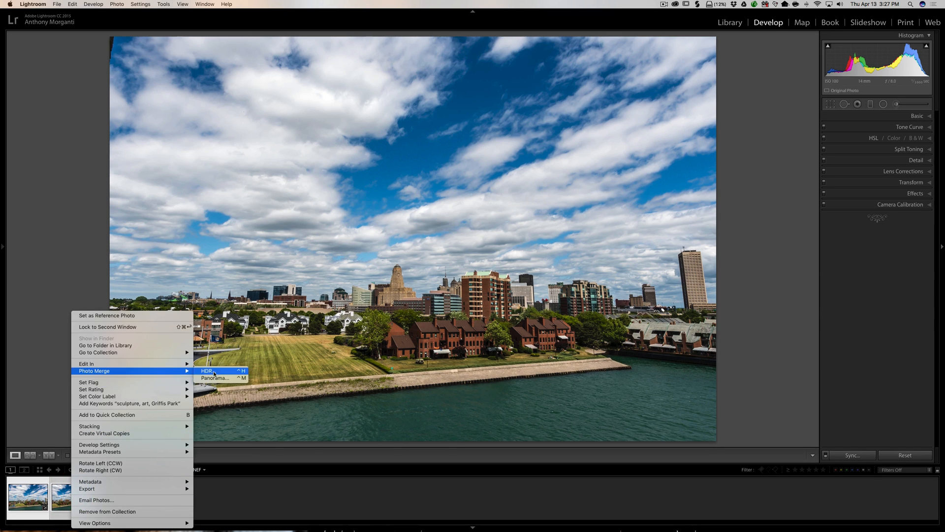
left_click(215, 378)
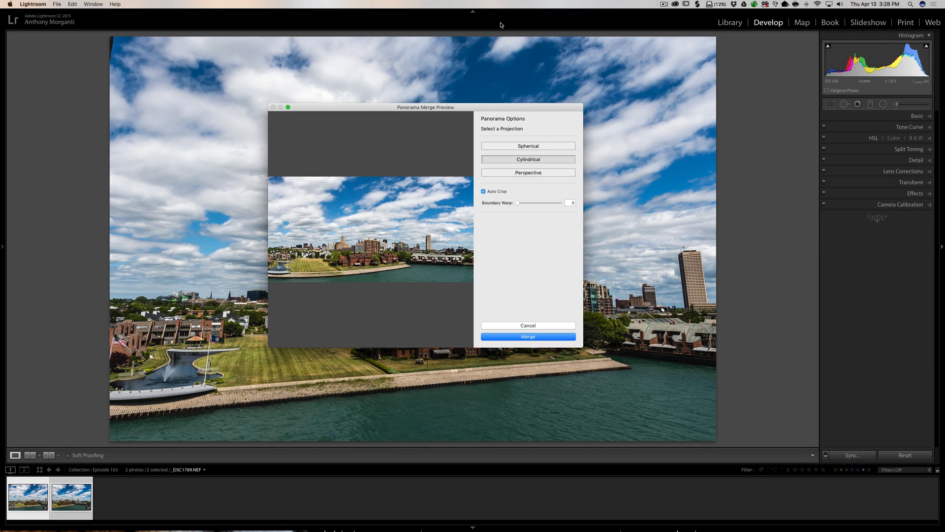
mouse_move(364, 226)
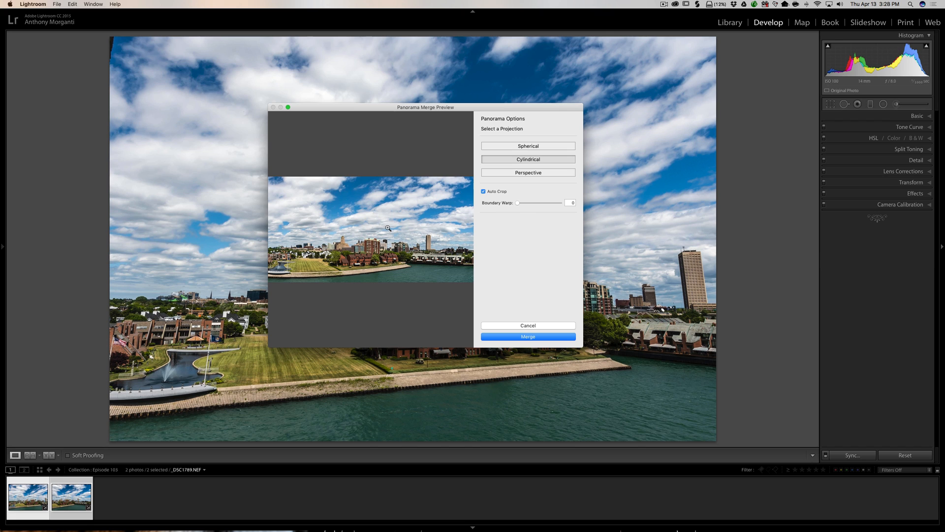
left_click(527, 326)
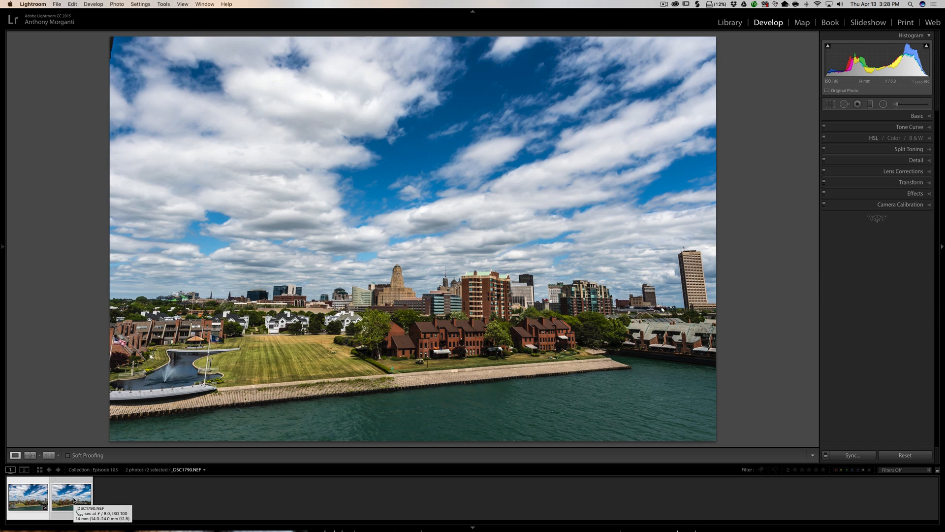
Reopen the context menu for the two selected skyline thumbnails.
right_click(70, 496)
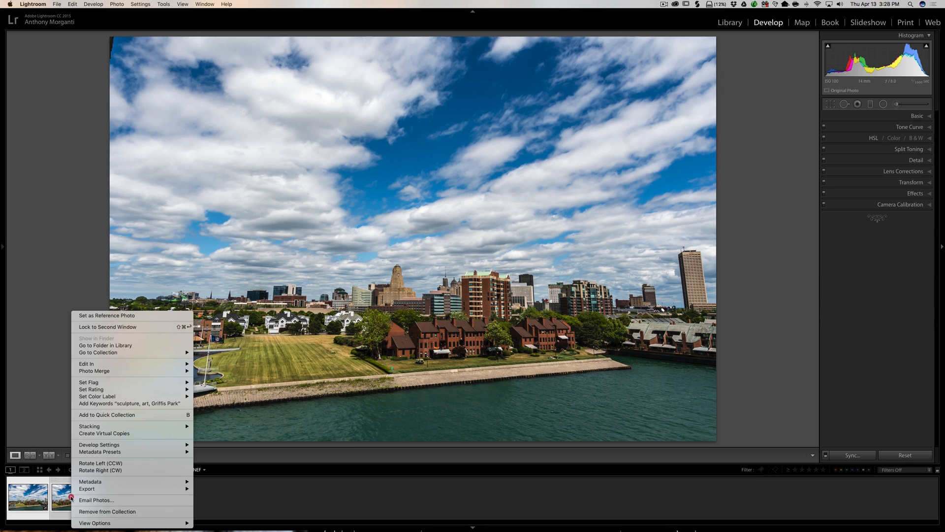
mouse_move(94, 371)
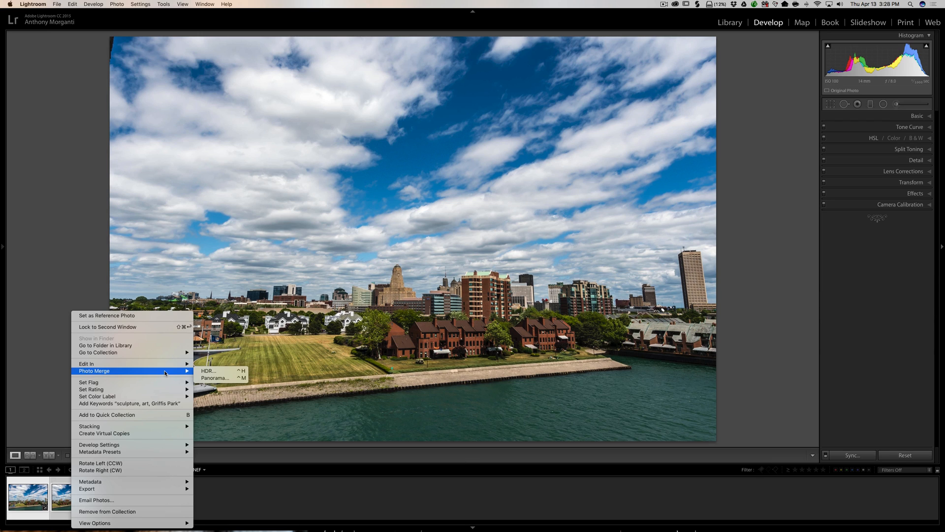
mouse_move(214, 378)
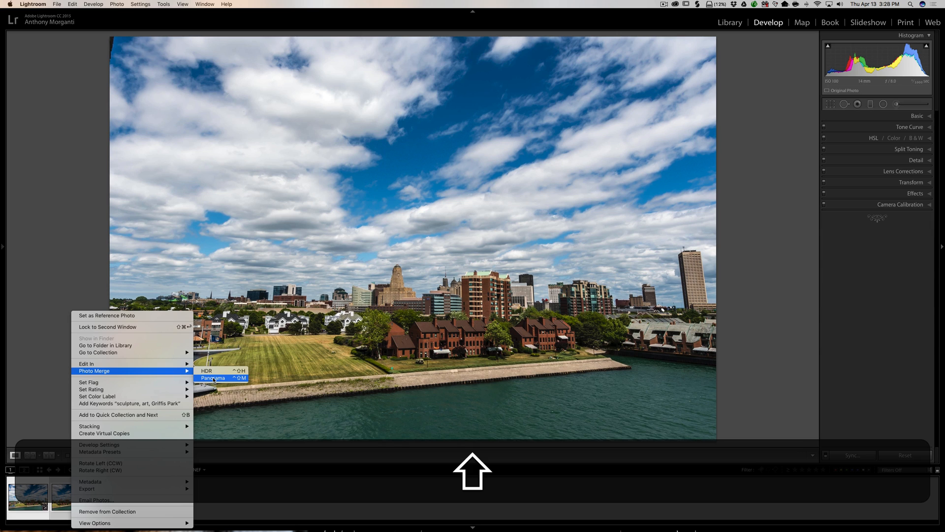
Run a headless Panorama merge and view the resulting Pano DNG in Develop.
left_click(213, 378)
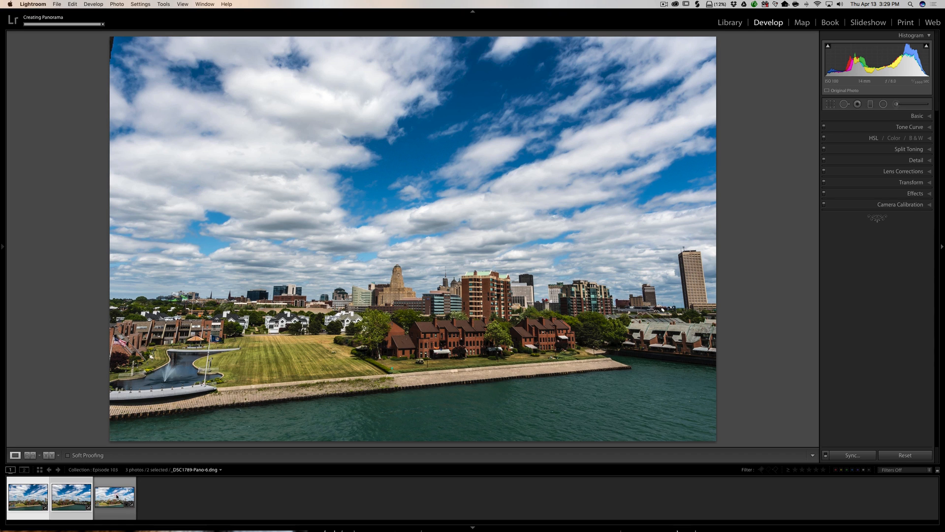
left_click(114, 496)
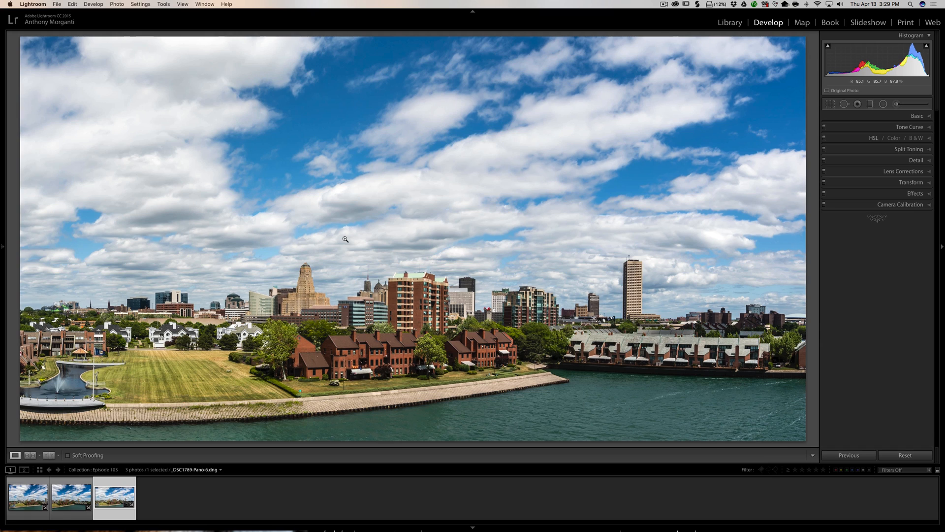
mouse_move(630, 209)
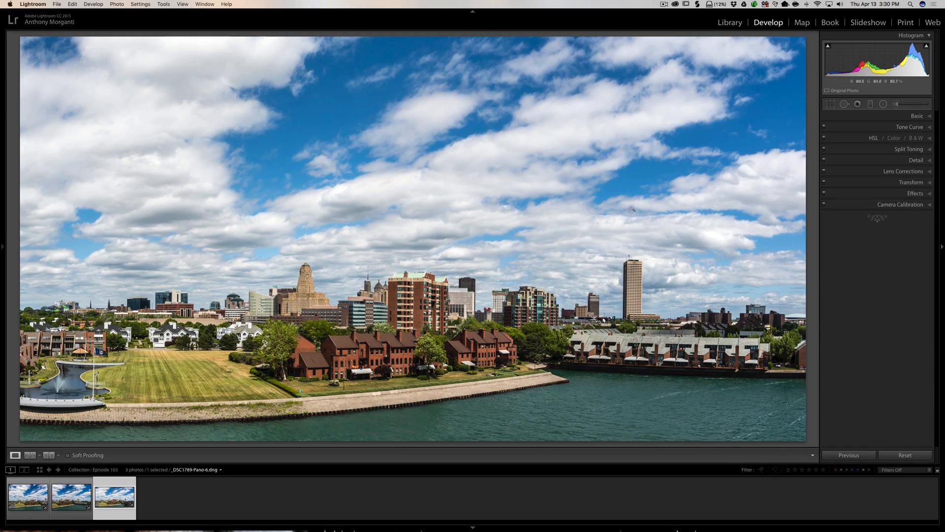
mouse_move(384, 228)
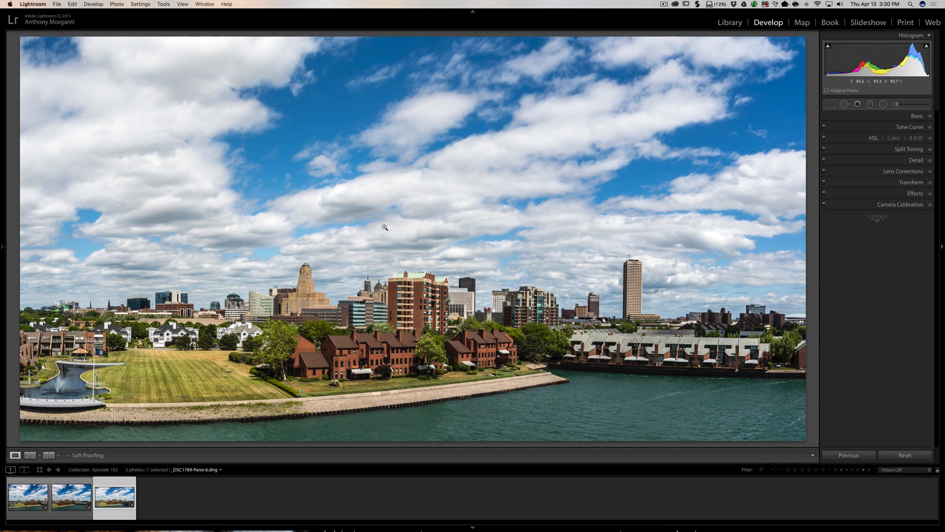